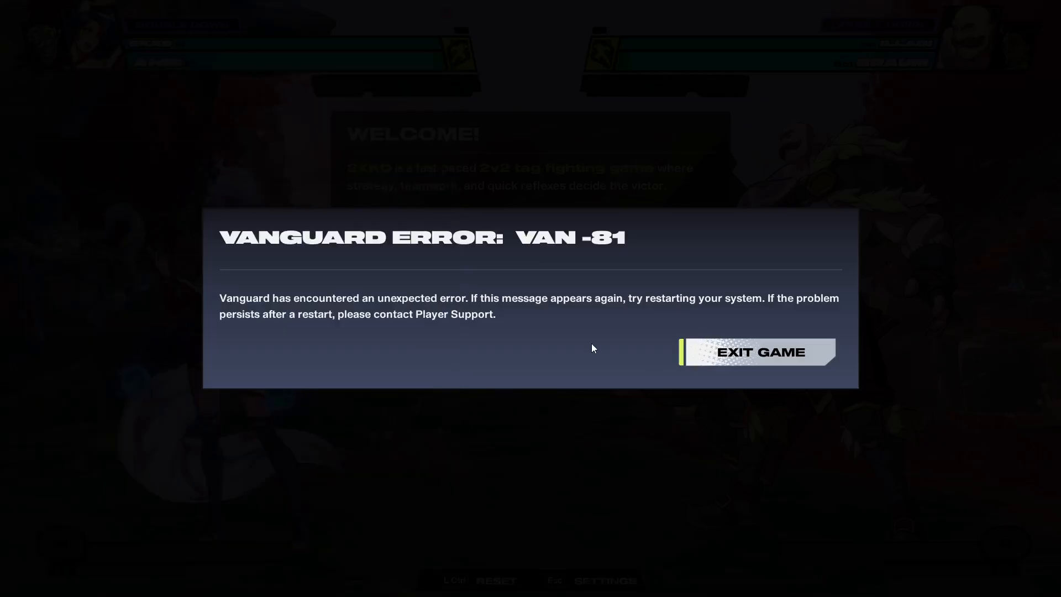
mouse_move(514, 251)
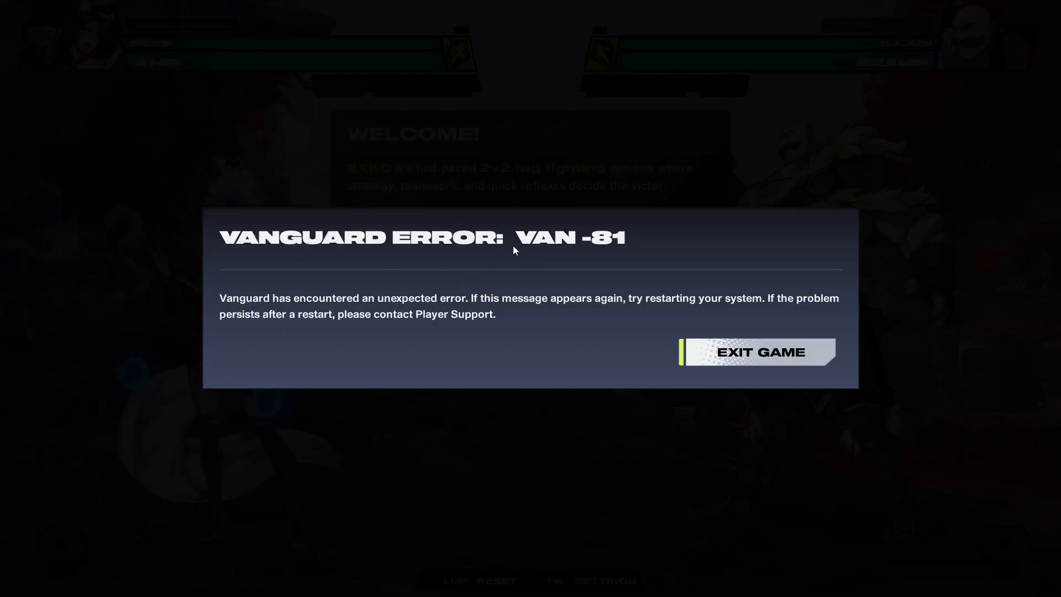
mouse_move(584, 333)
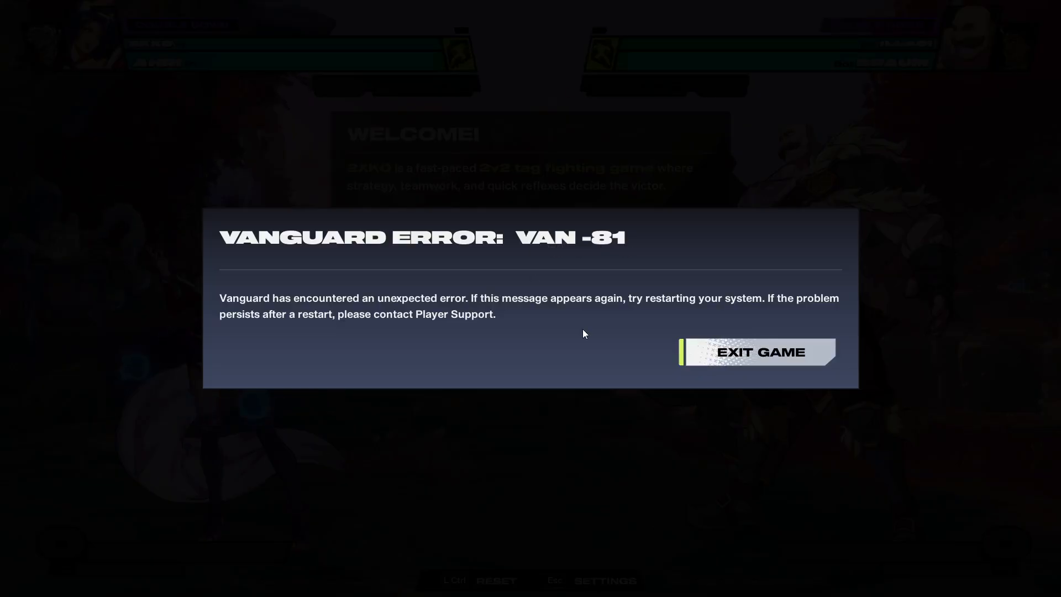
mouse_move(755, 351)
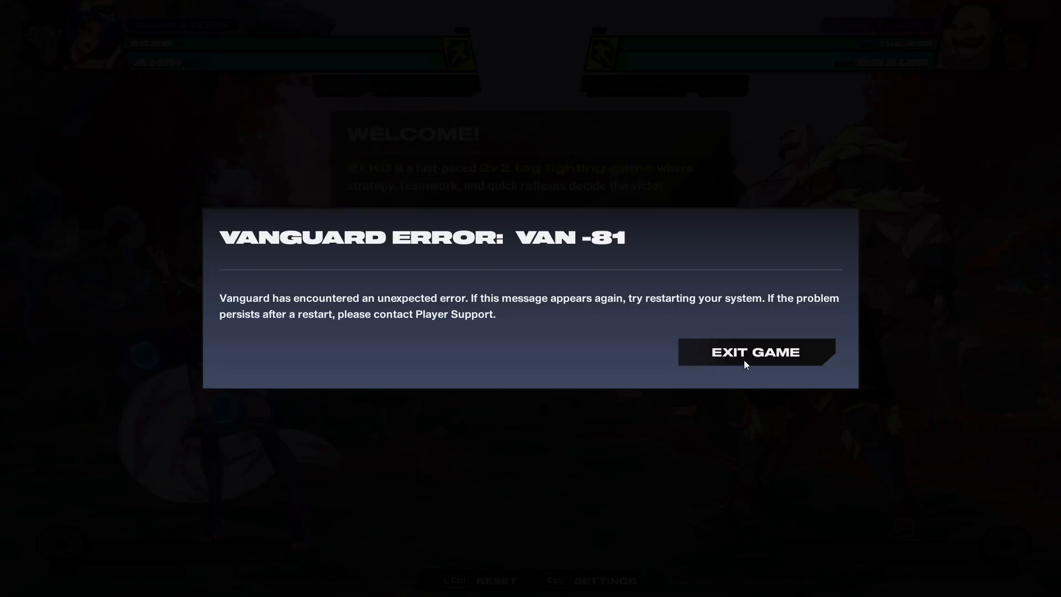
mouse_move(735, 360)
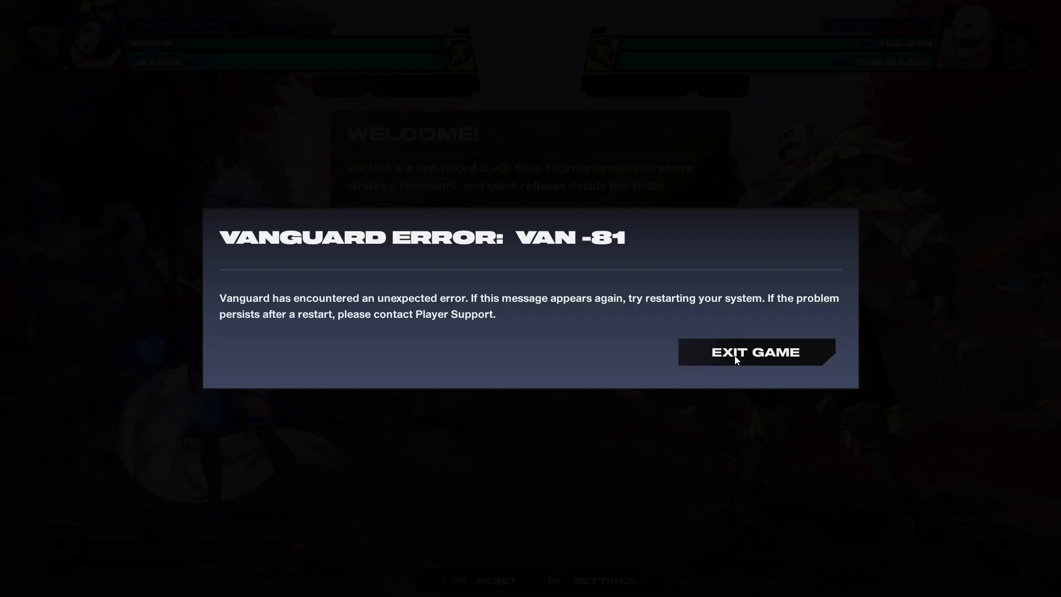
Force the frozen 2XKO game process to close through Task Manager after the error.
click(754, 351)
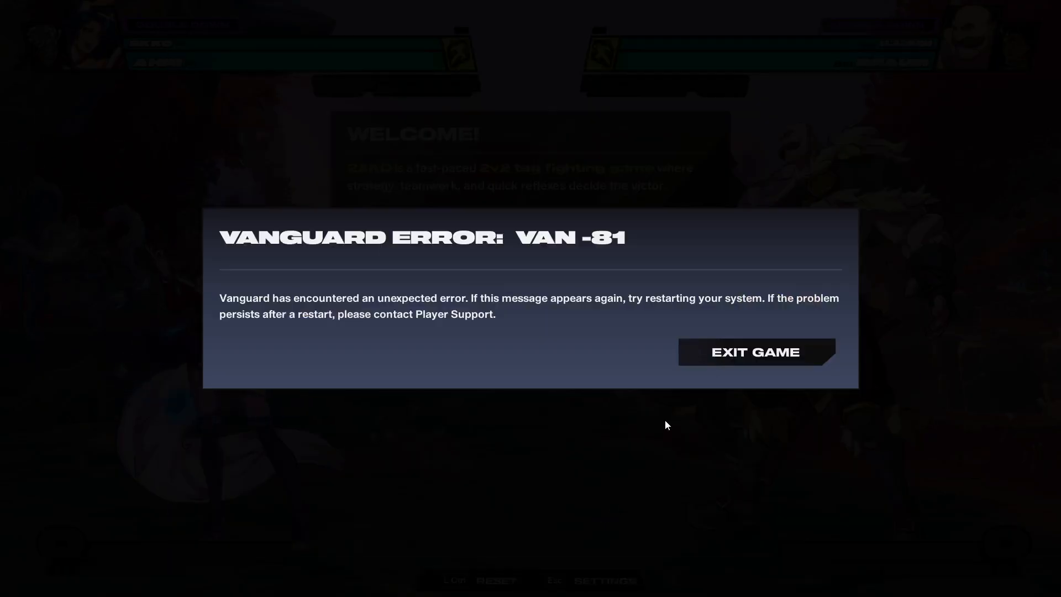
click(22, 580)
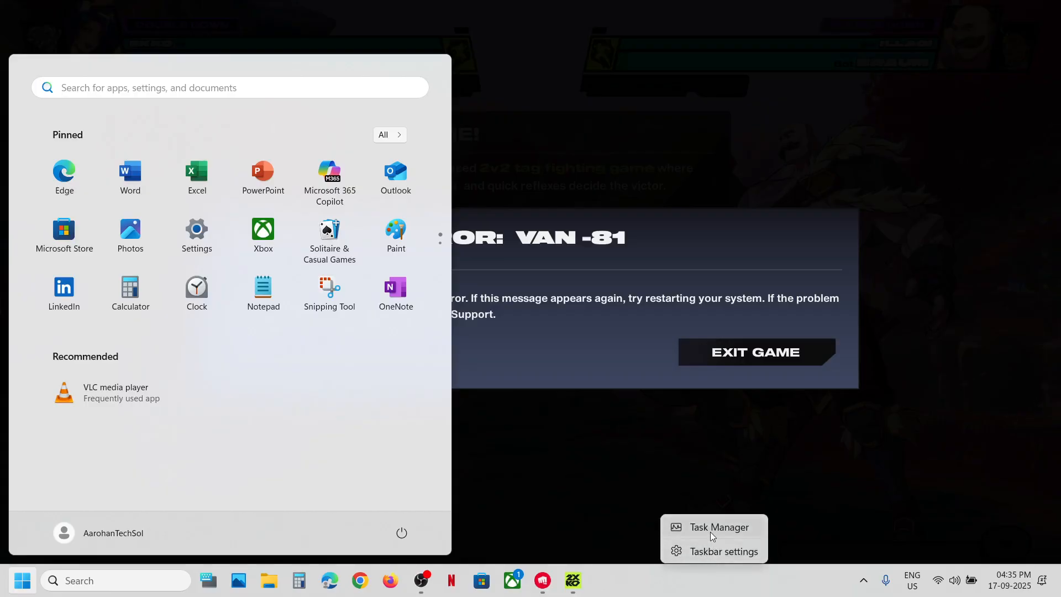
click(719, 527)
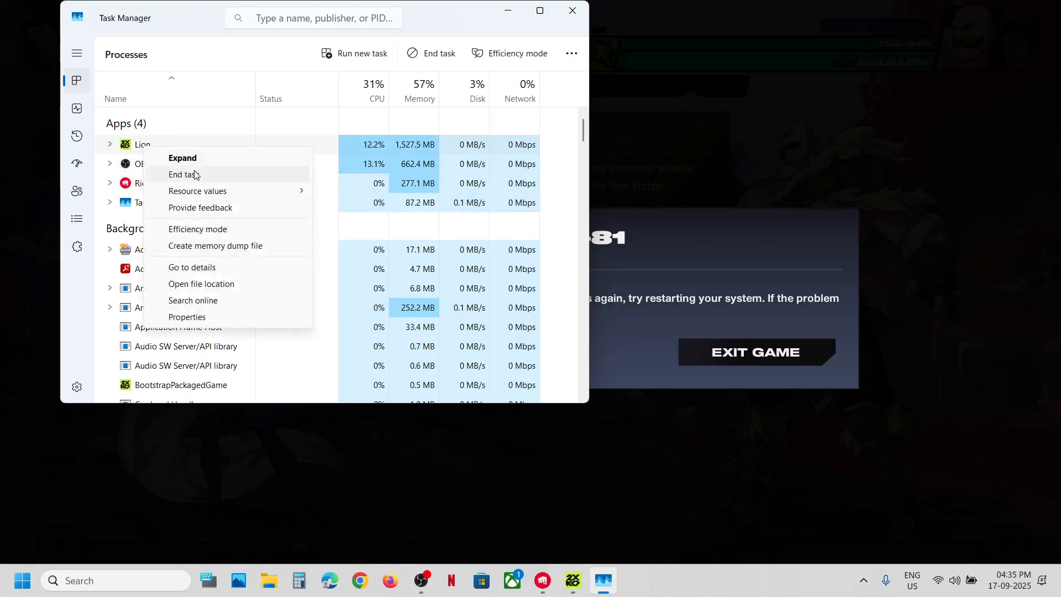
click(182, 173)
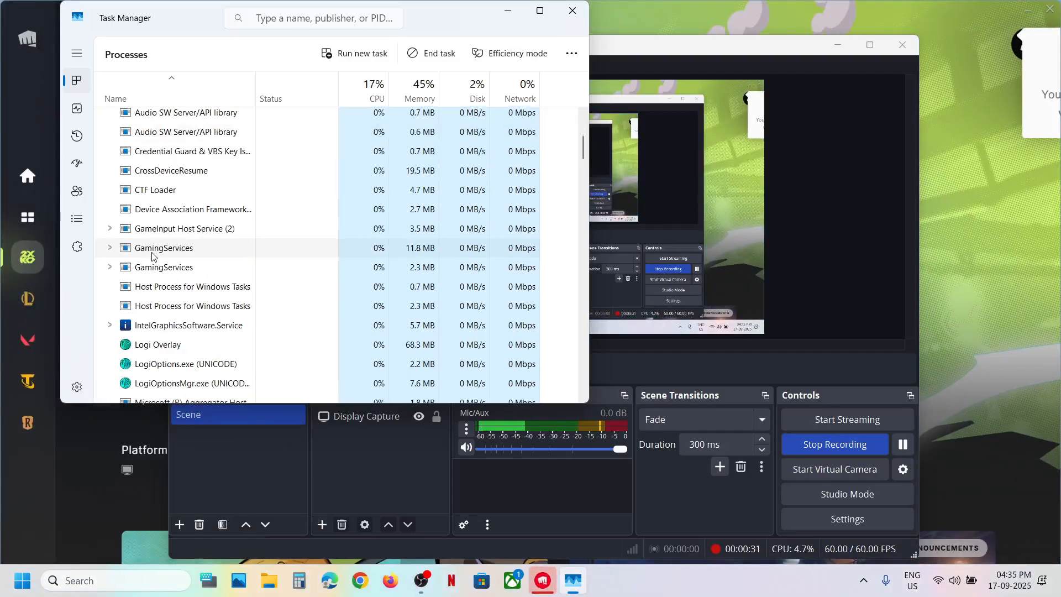
click(571, 9)
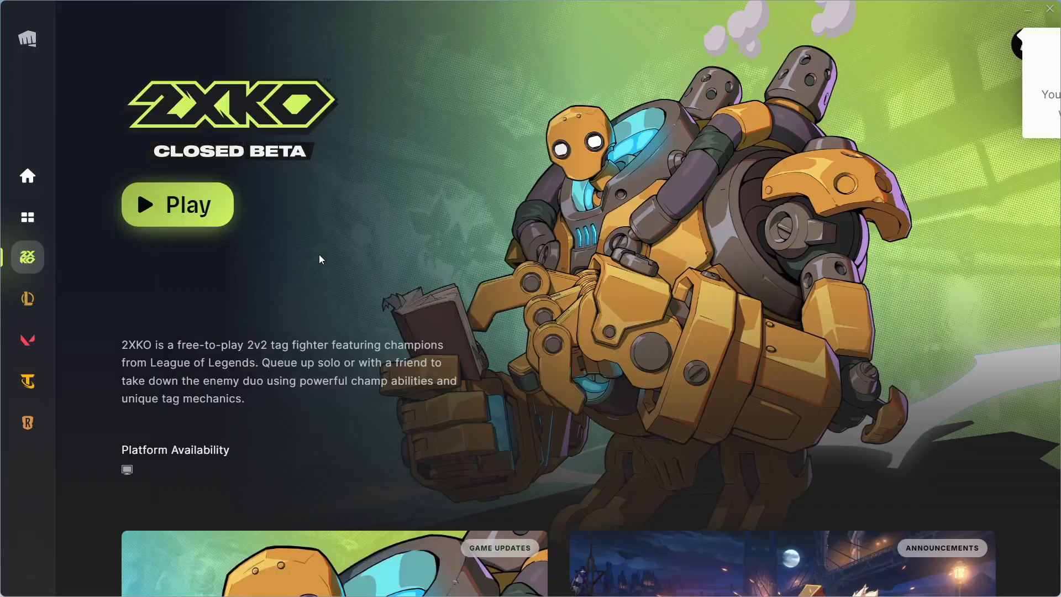
Find and launch the Services app from Windows search and scroll to the disabled vgc service.
click(21, 580)
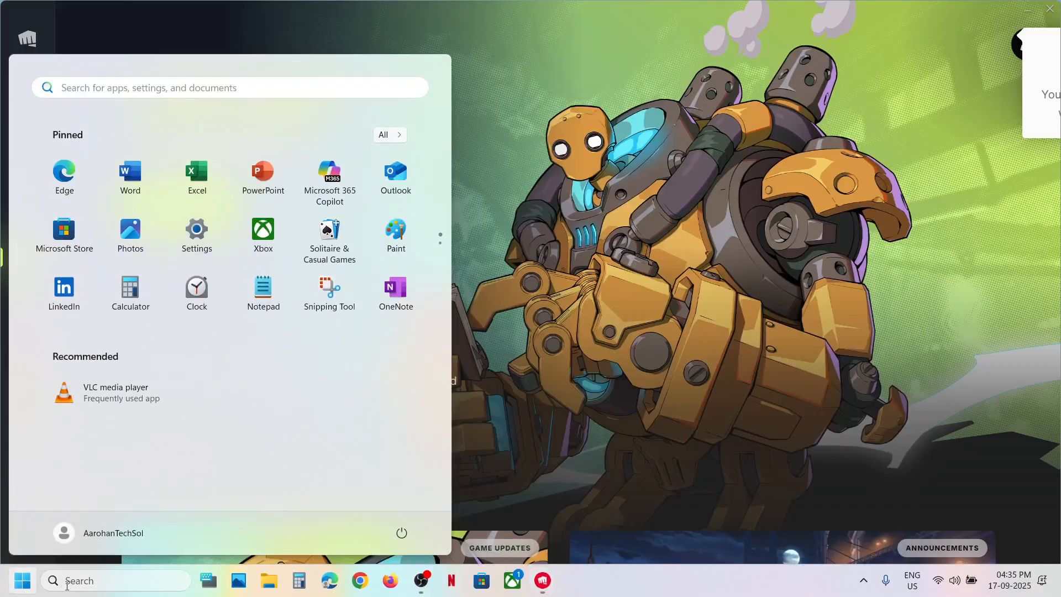
text(services)
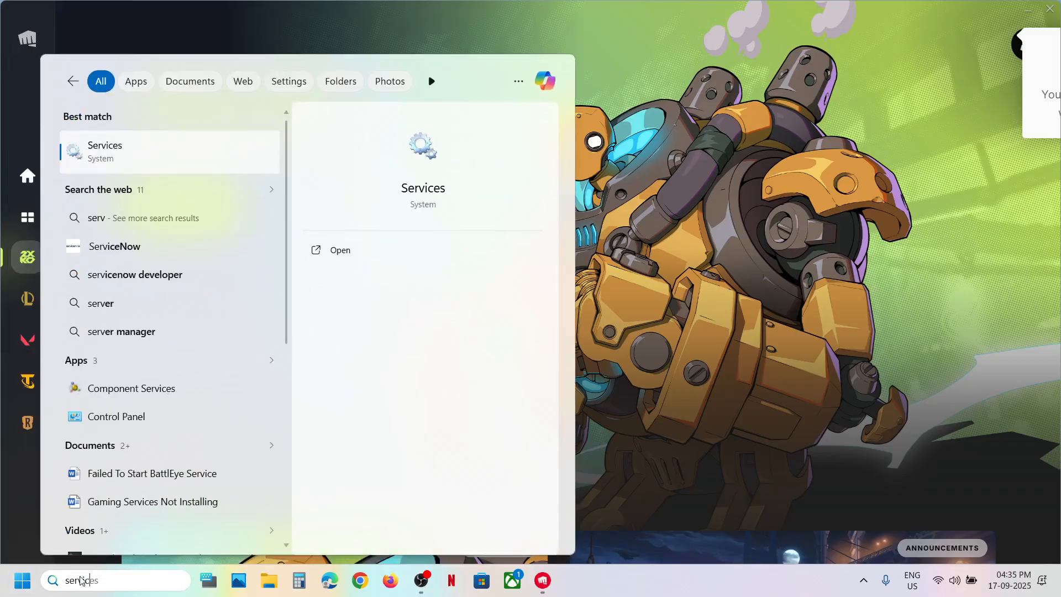
click(339, 250)
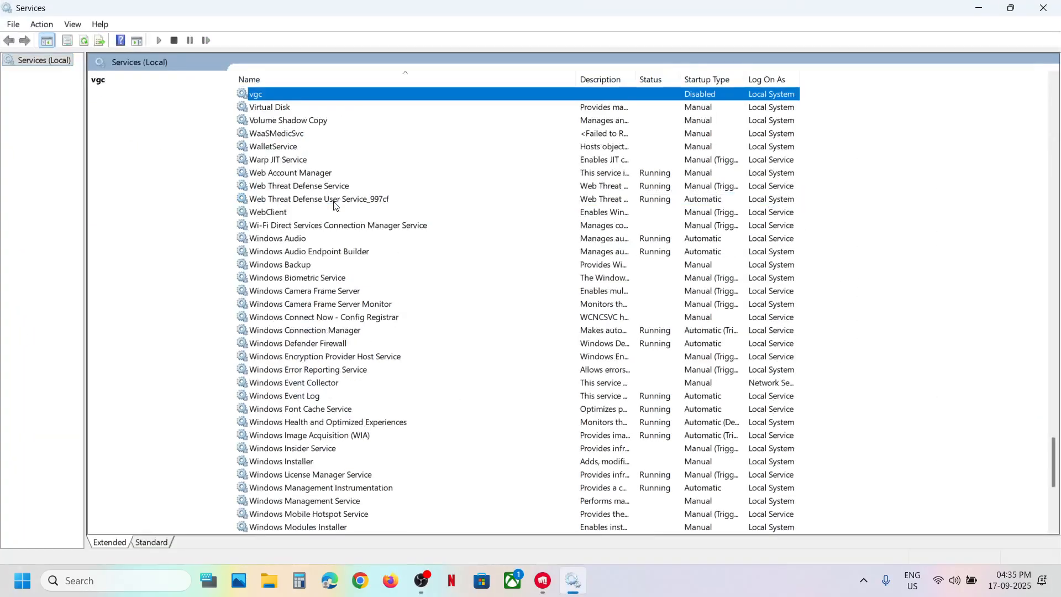
scroll(up, 3)
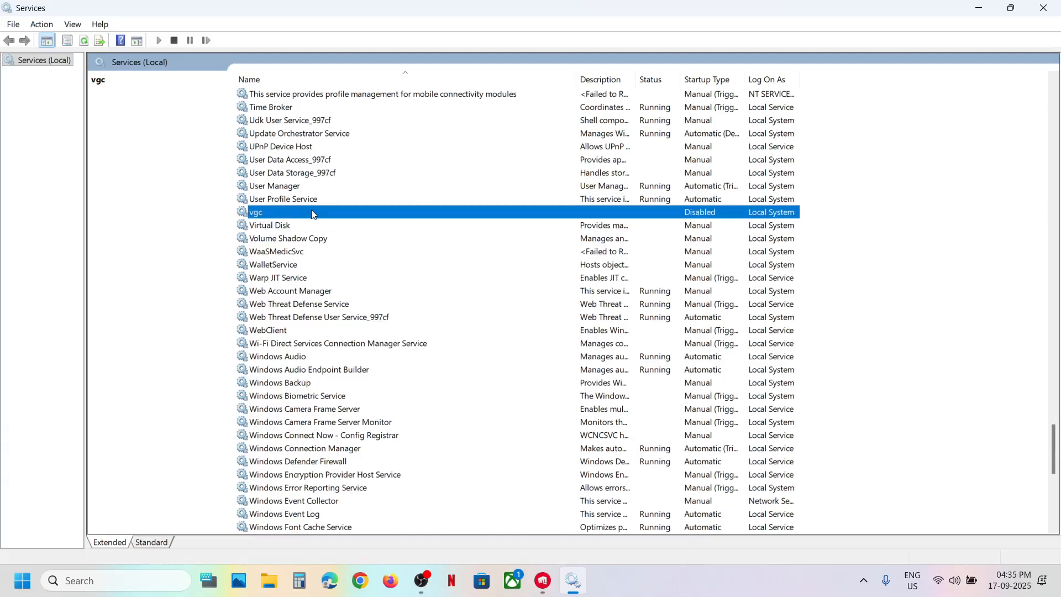
Set the vgc service's startup type to Automatic and start it from its properties.
double_click(255, 212)
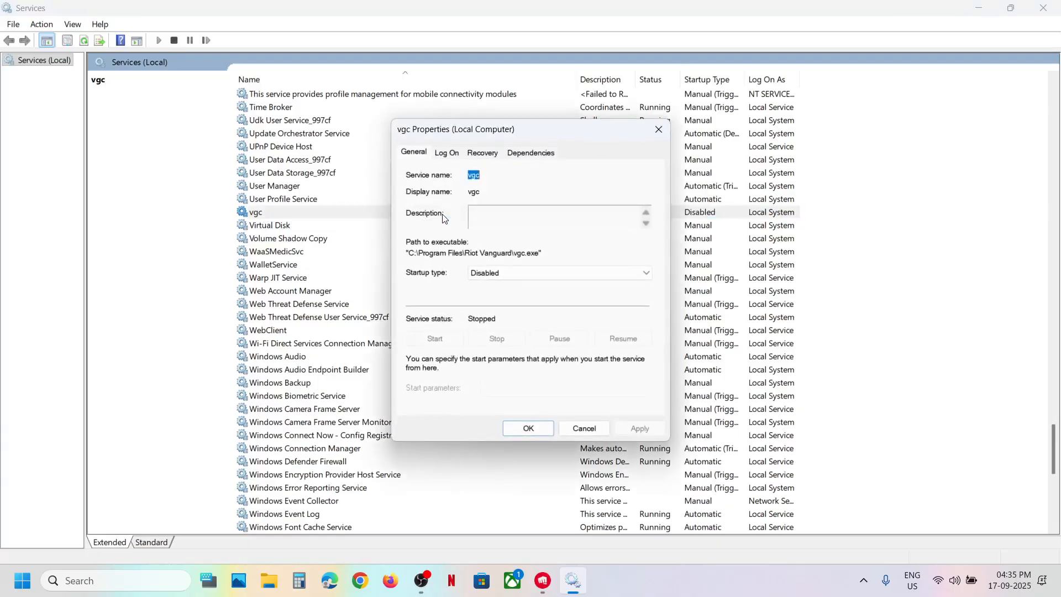
click(643, 273)
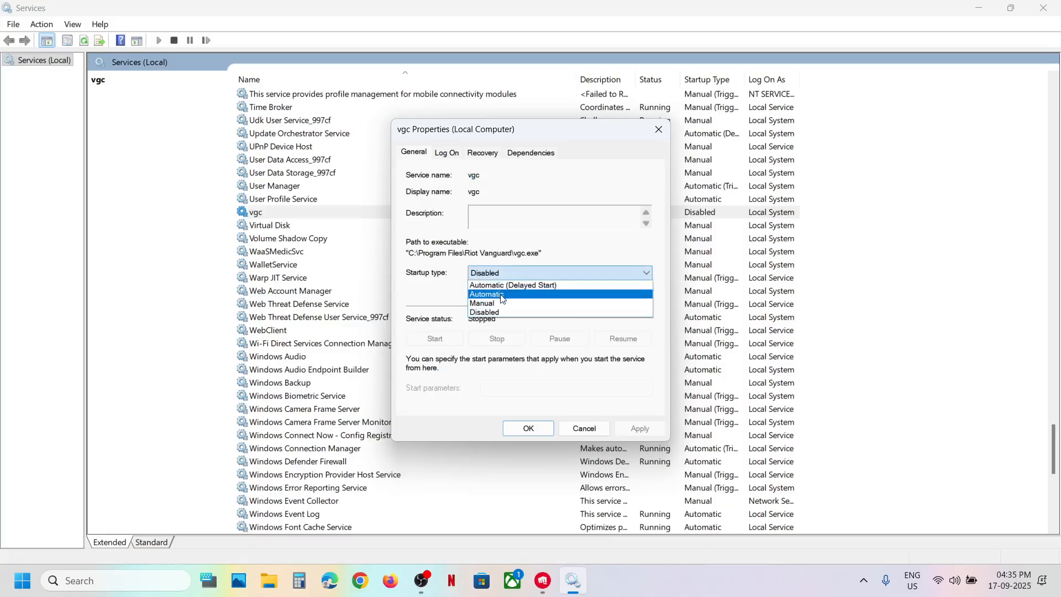
click(485, 293)
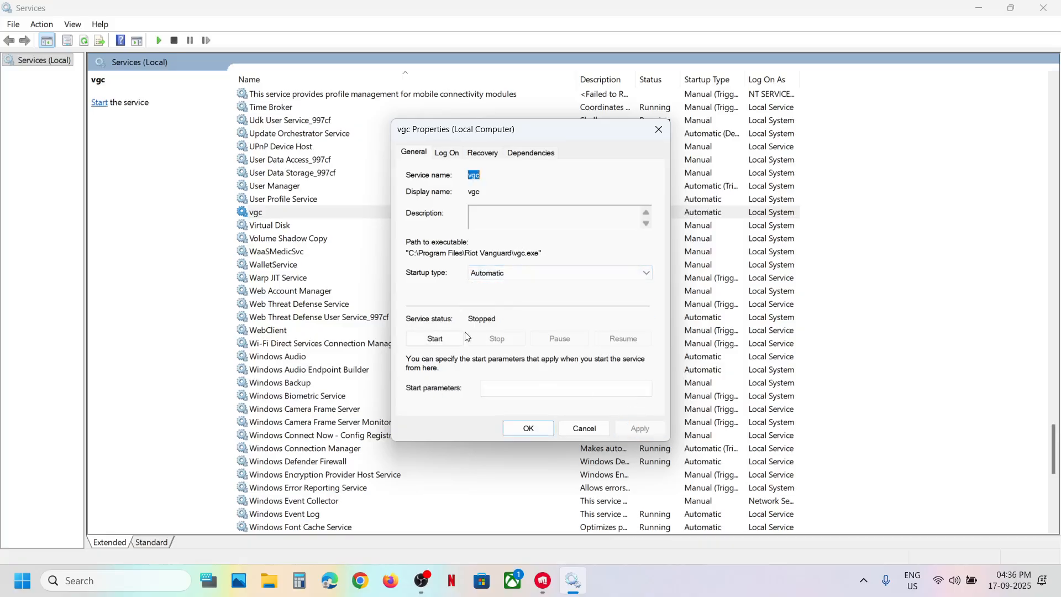
click(434, 338)
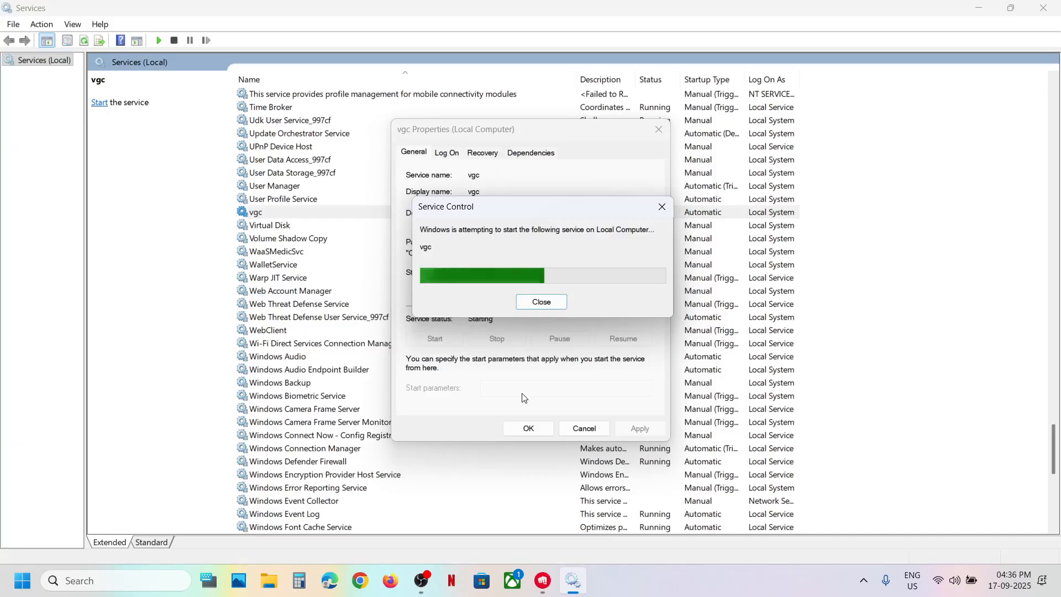
click(541, 301)
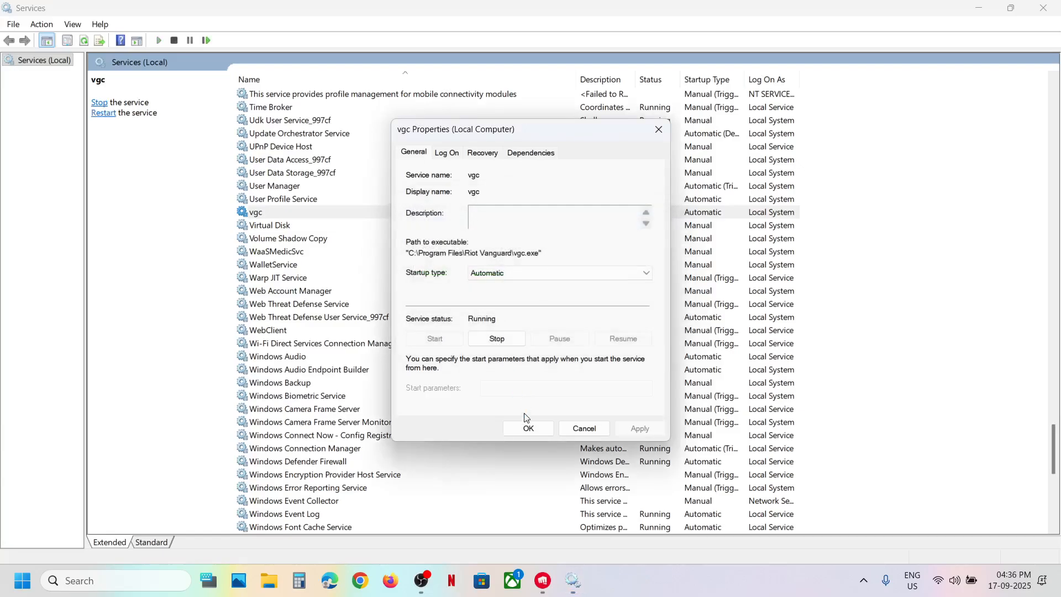
click(528, 427)
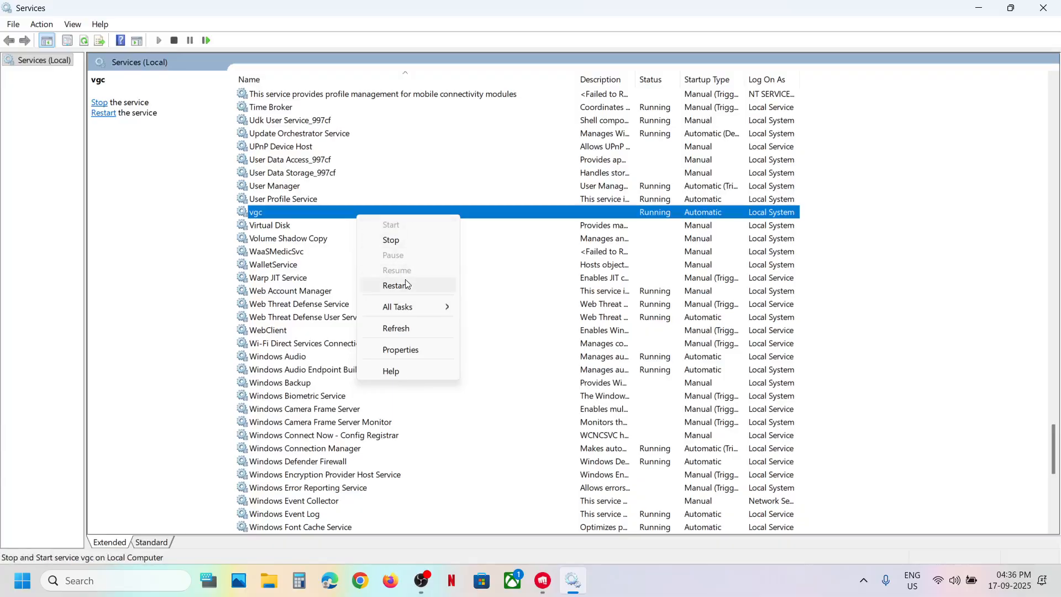
Restart the vgc service from its context menu so it runs again.
click(395, 285)
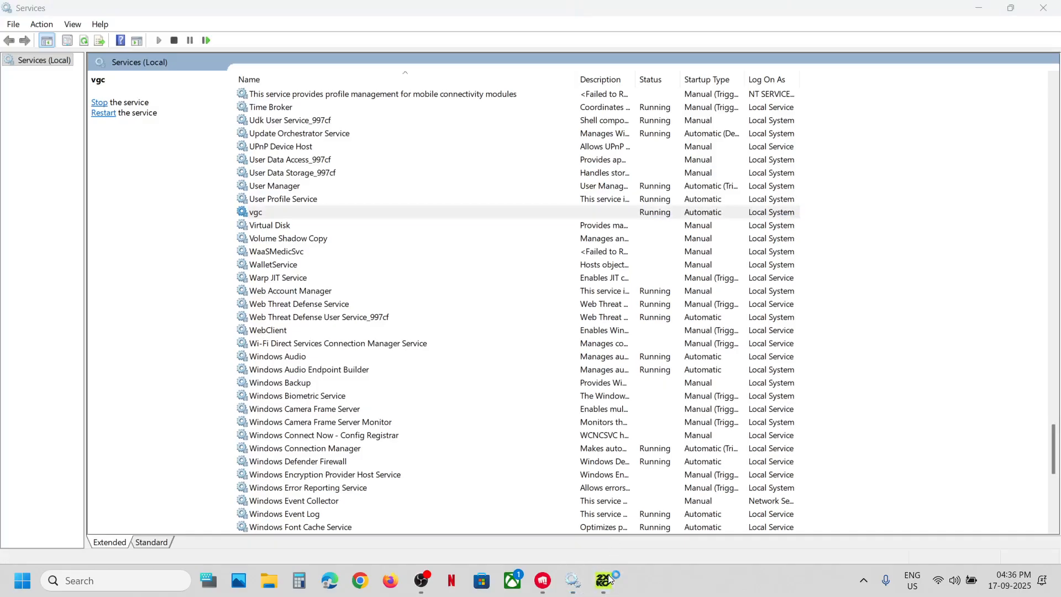
Relaunch 2XKO from the taskbar and let it load into the welcome match.
click(604, 580)
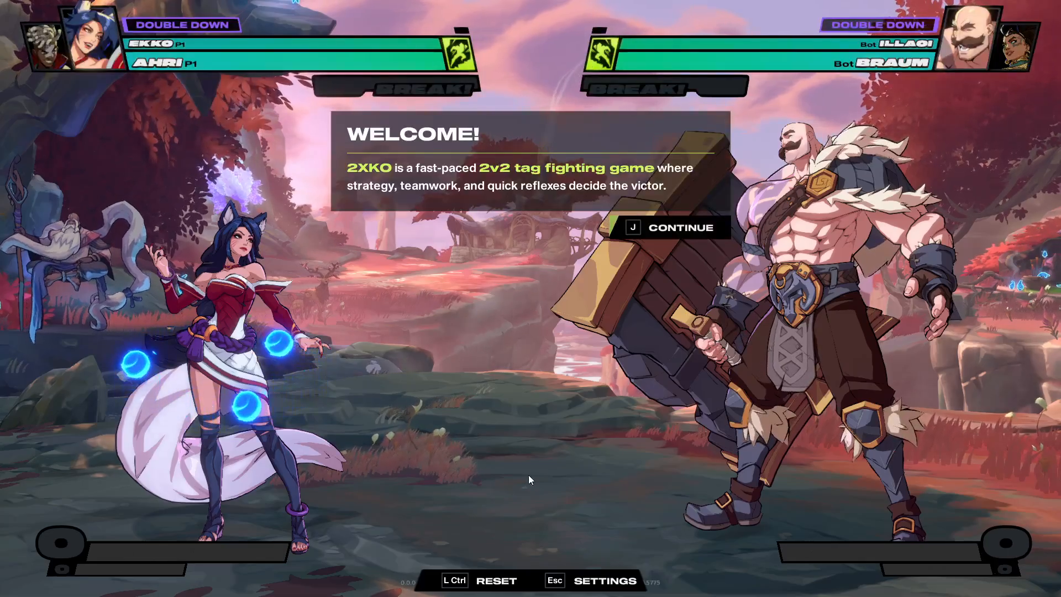
mouse_move(607, 387)
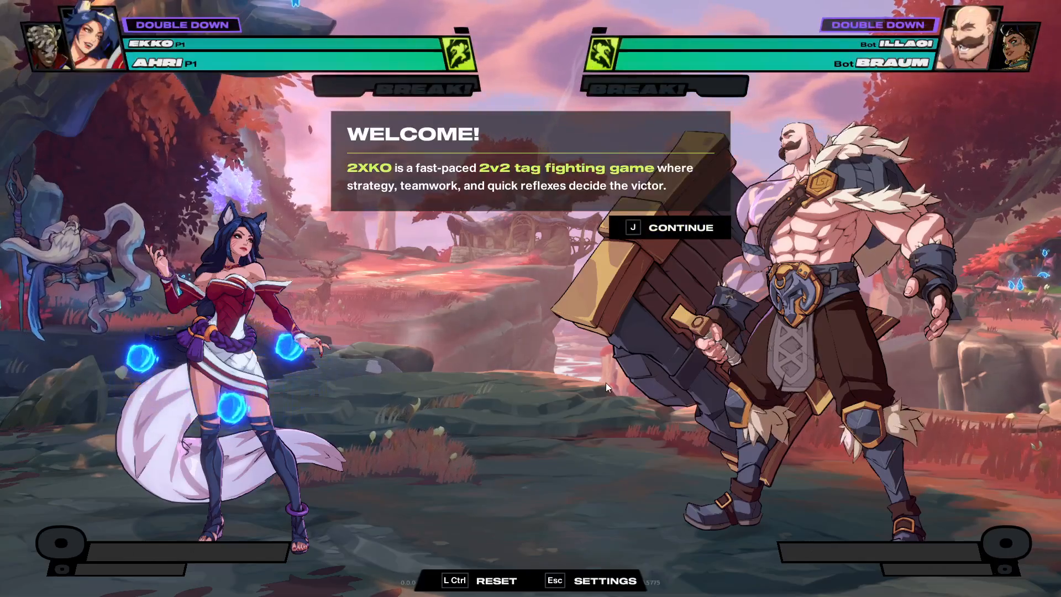